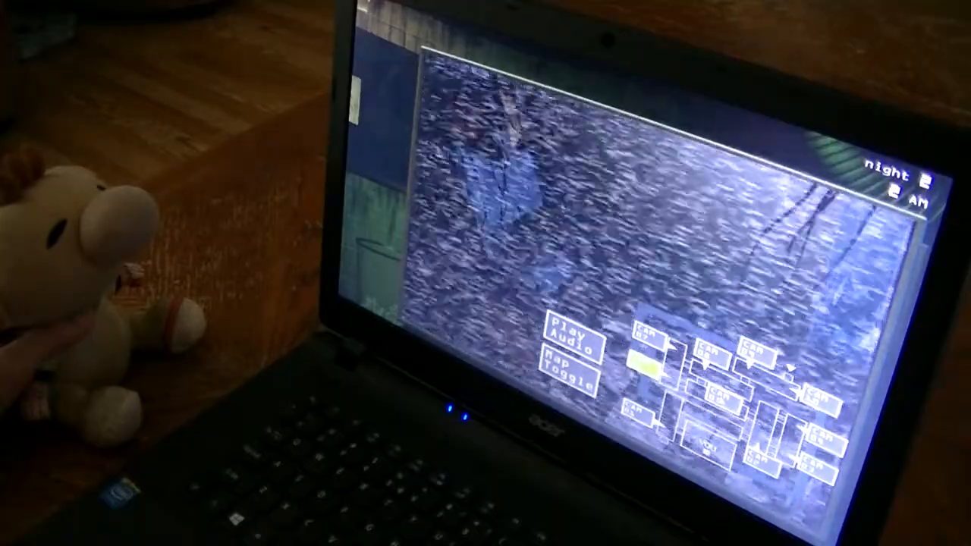
Raise the monitor and switch to the vent camera feeds to check for the animatronic
left_click(716, 352)
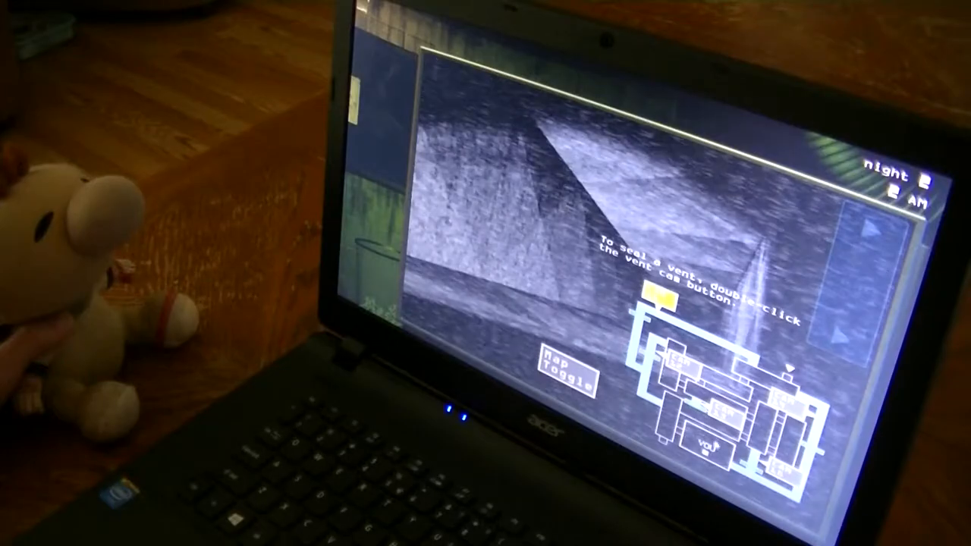
double_click(660, 301)
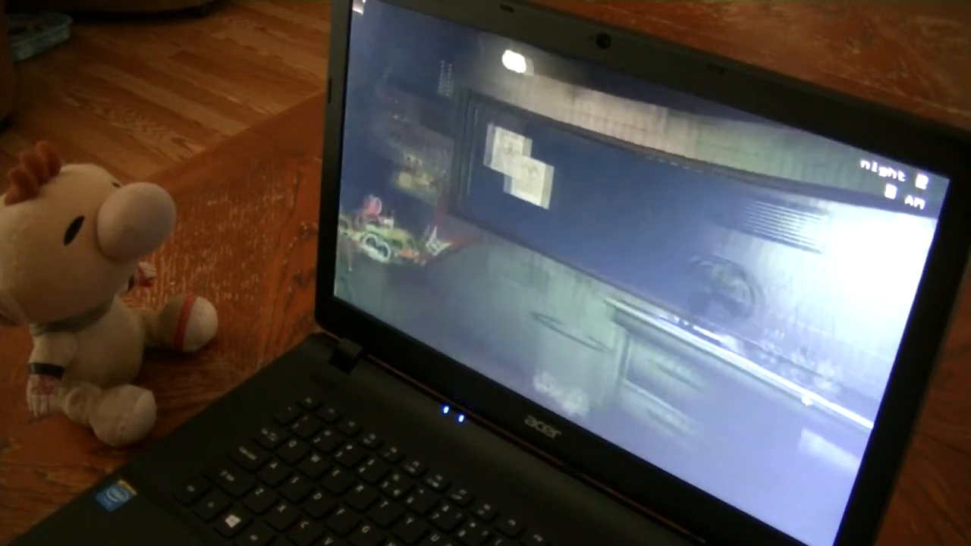
Bring up the security camera monitor from the office view at 3 AM
left_click(562, 342)
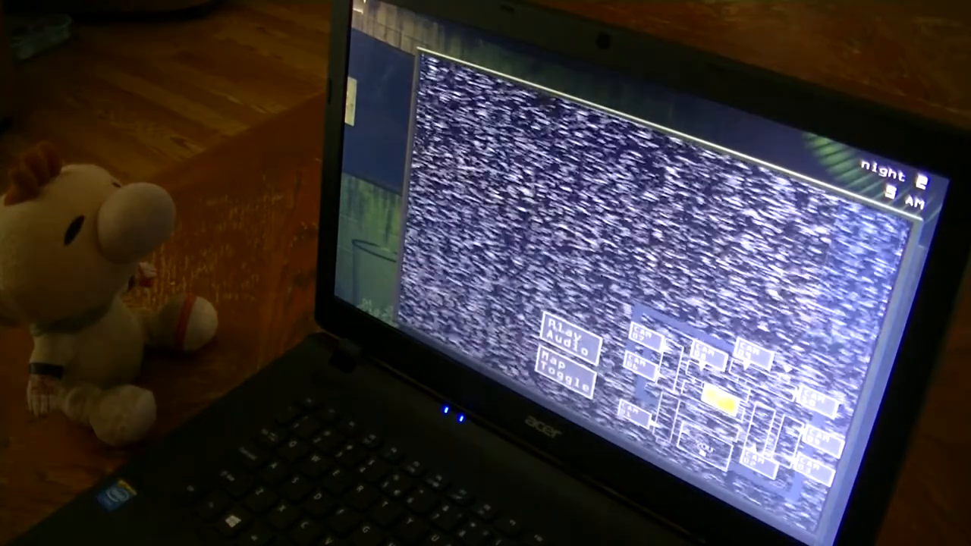